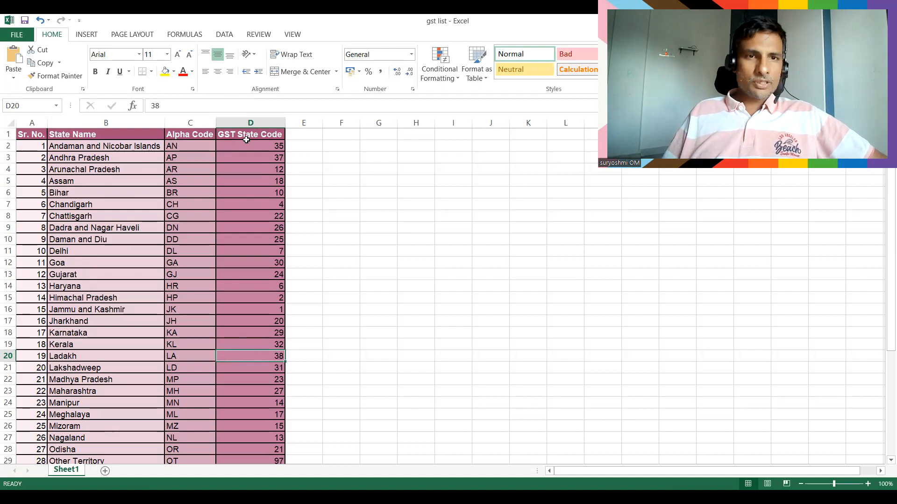
# Pick out the GST state codes for Andhra Pradesh (37) and Bihar (10) in the list.
pyautogui.click(251, 157)
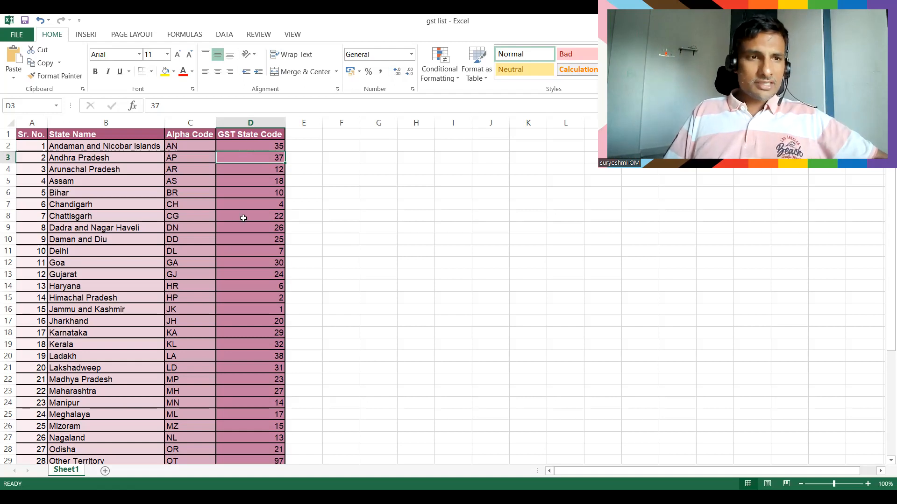
pyautogui.moveTo(250, 193)
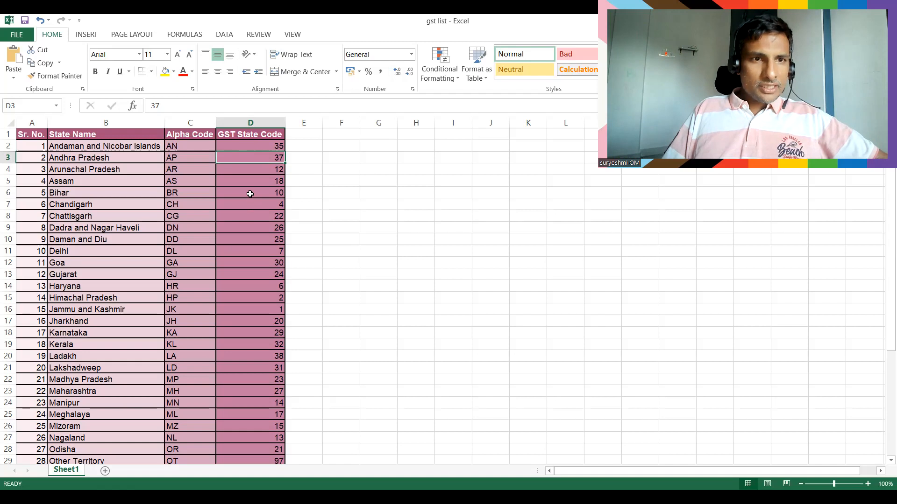
pyautogui.click(250, 192)
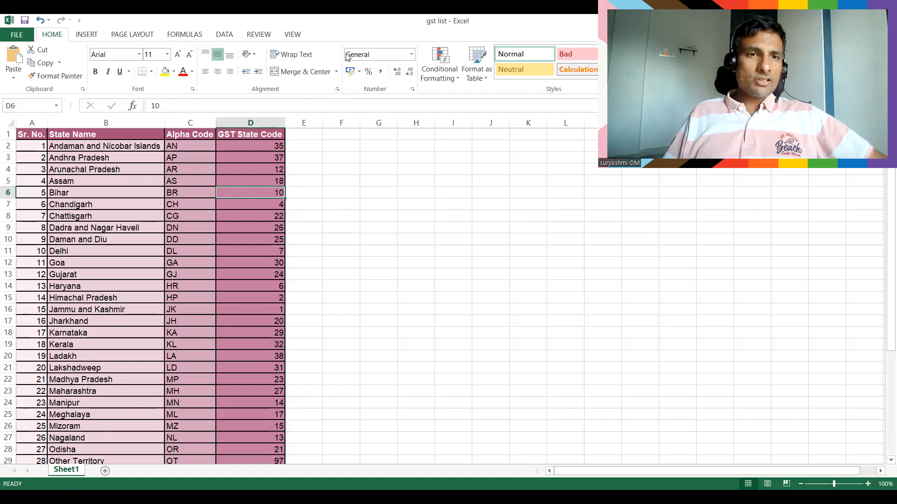
pyautogui.click(190, 286)
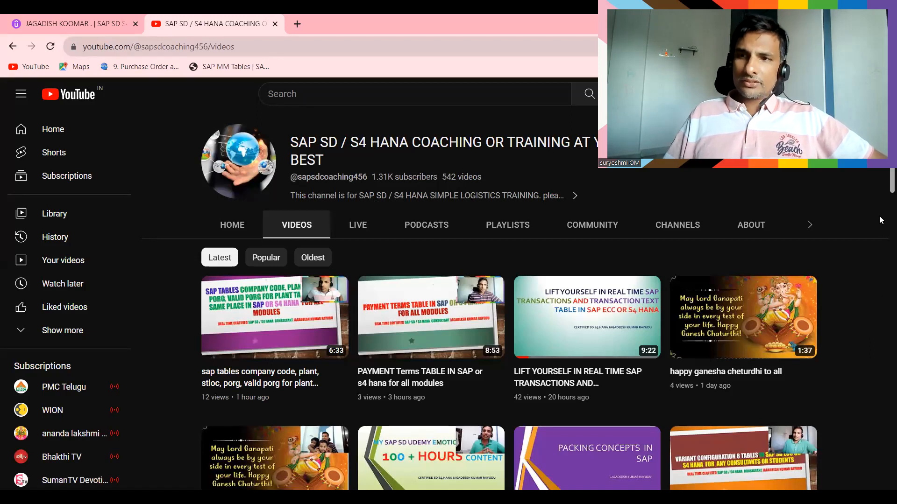
# Scroll through the channel's uploaded videos down to the Indian GST part series.
pyautogui.scroll(-3)
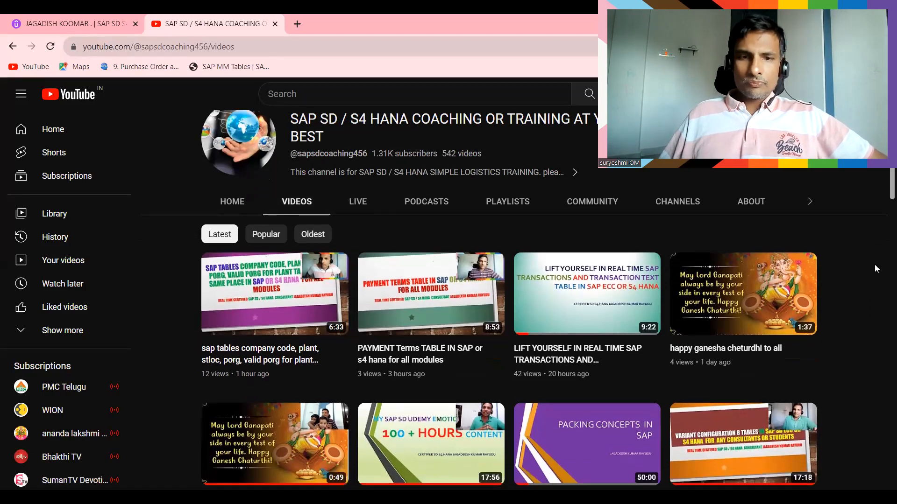
pyautogui.scroll(-3)
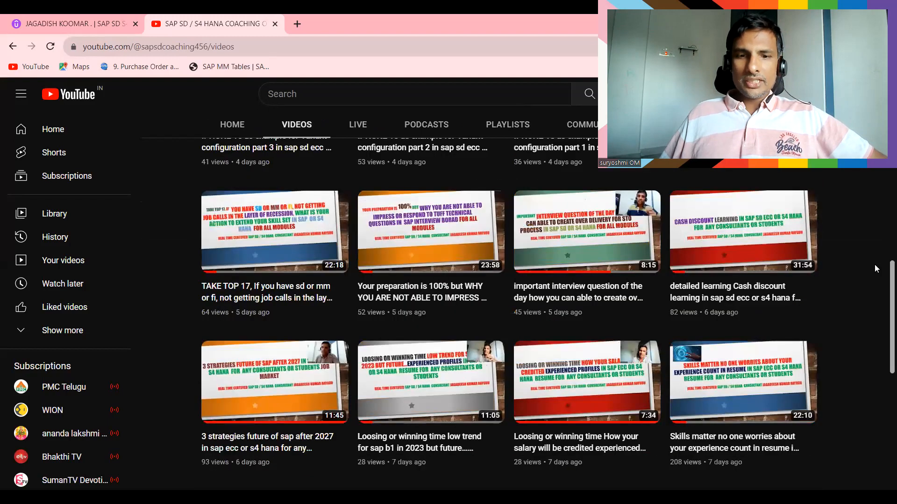
pyautogui.scroll(-3)
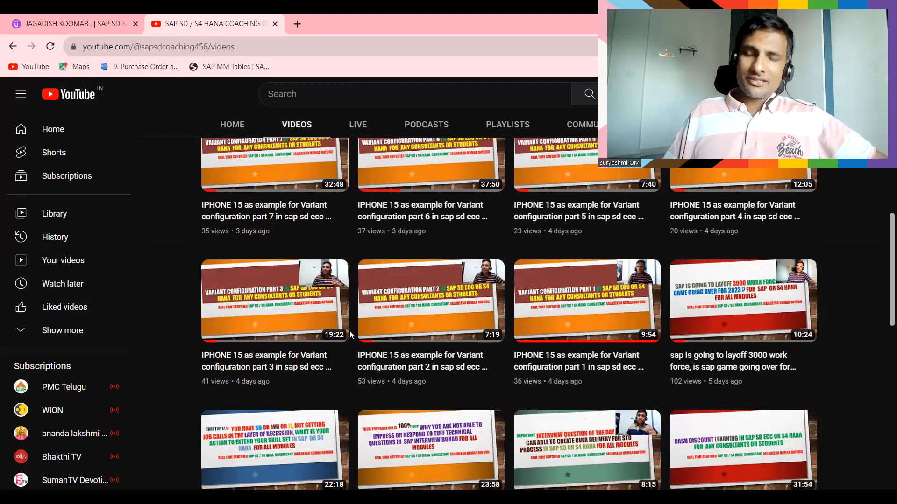
pyautogui.scroll(3)
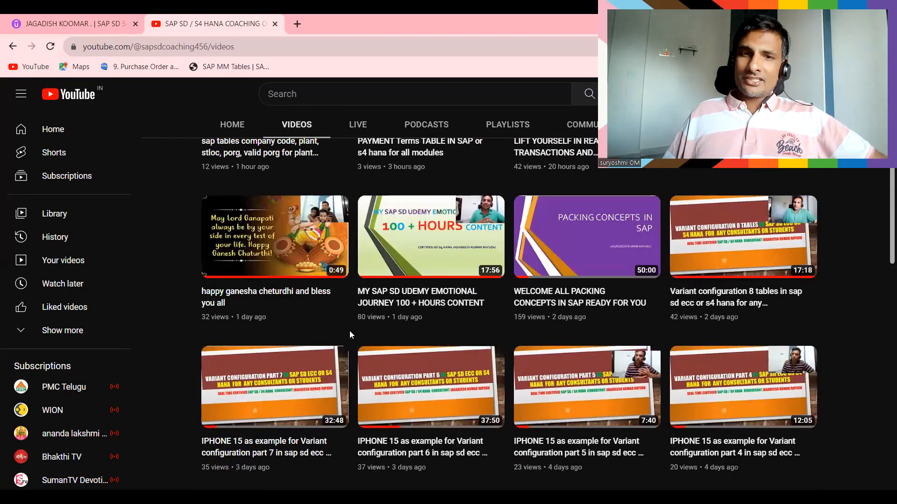
pyautogui.scroll(-3)
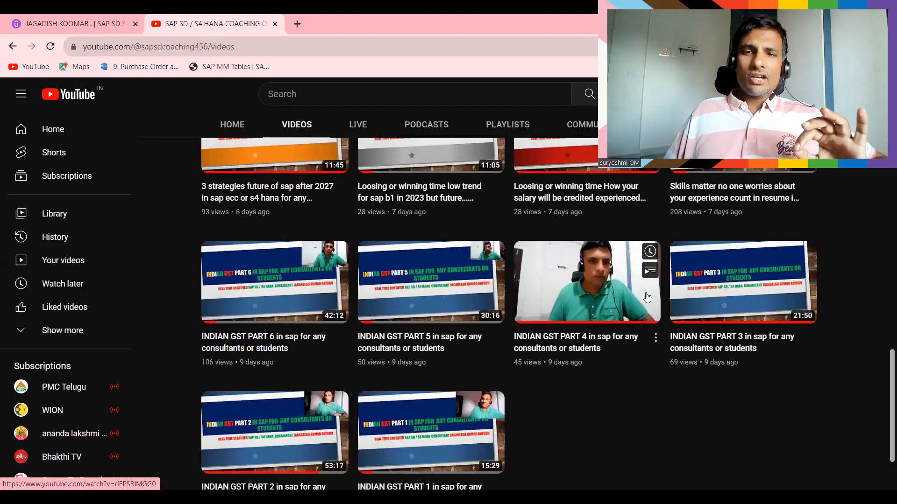
pyautogui.scroll(3)
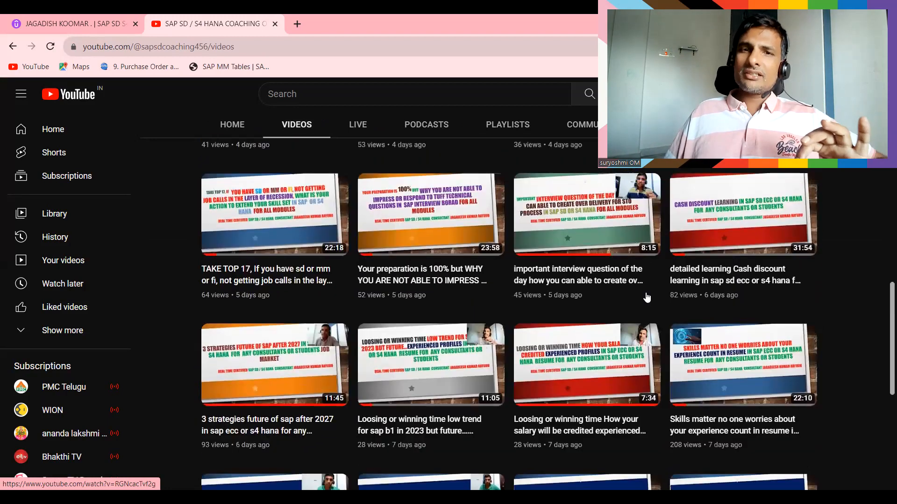
pyautogui.scroll(-3)
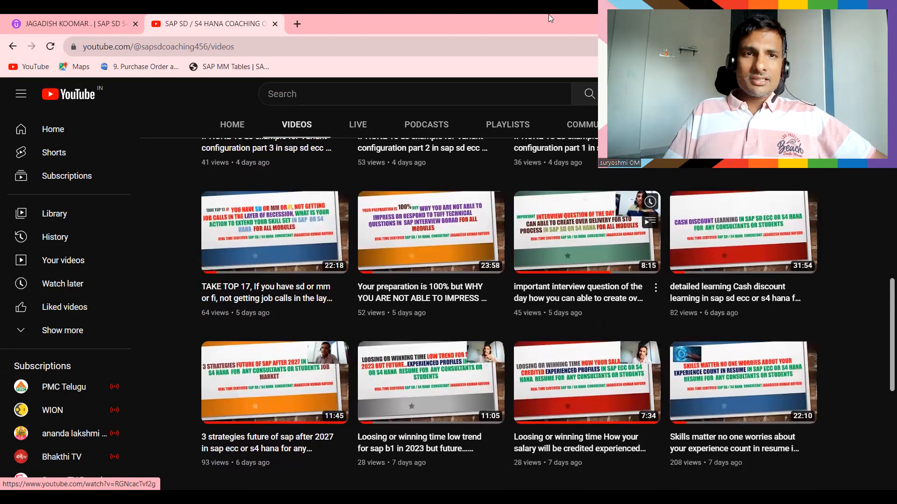
pyautogui.scroll(-3)
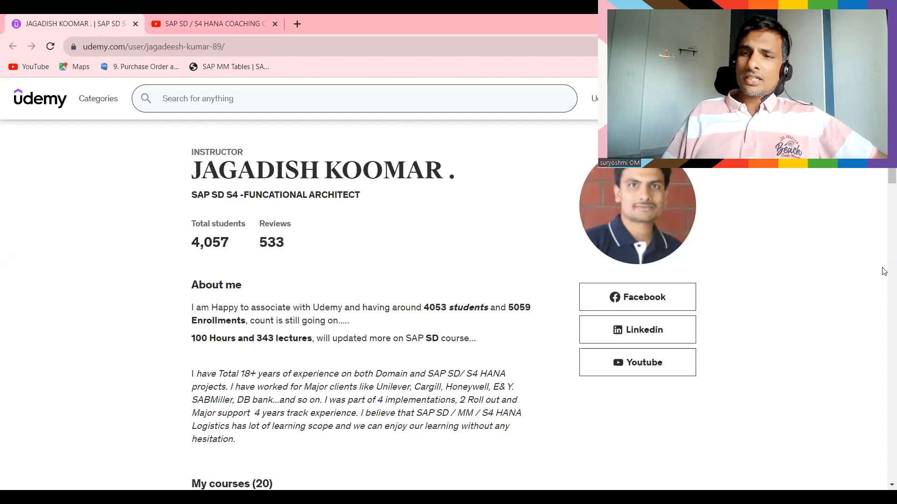
# Scroll the instructor's course grid down to page 2 of the SAP courses and back up.
pyautogui.scroll(-3)
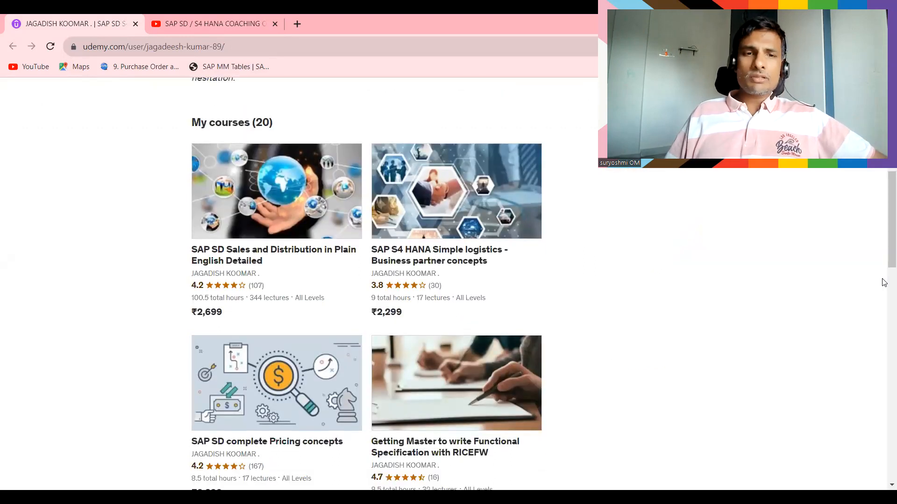
pyautogui.moveTo(223, 208)
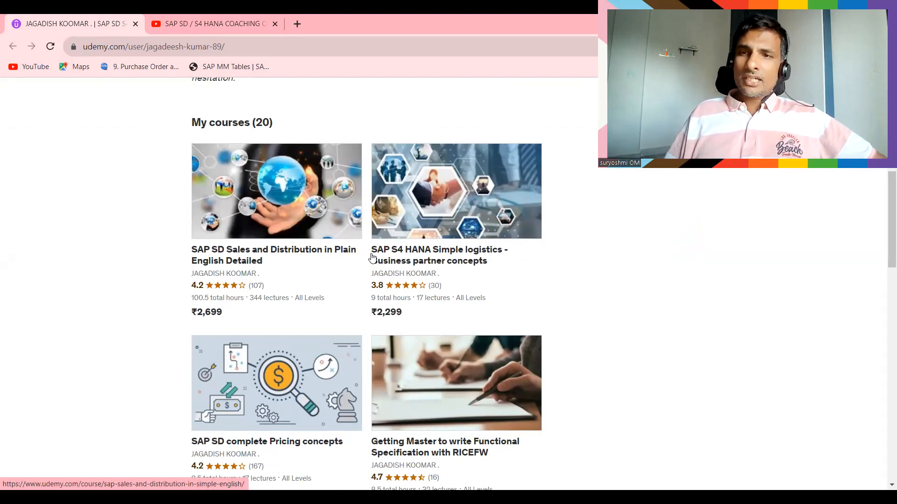
pyautogui.scroll(-3)
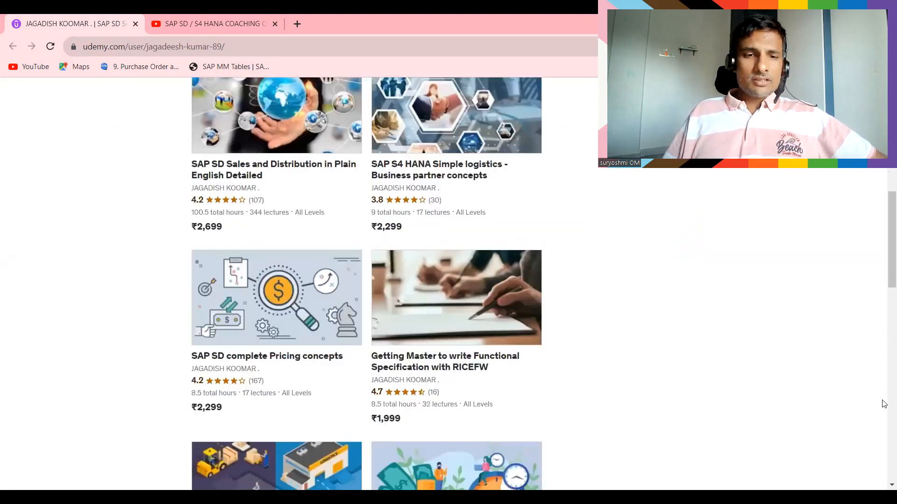
pyautogui.scroll(-3)
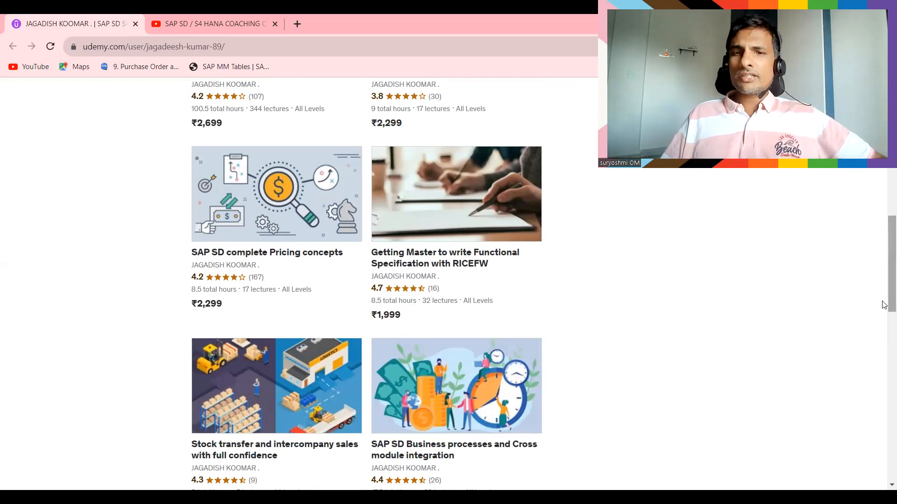
pyautogui.moveTo(675, 343)
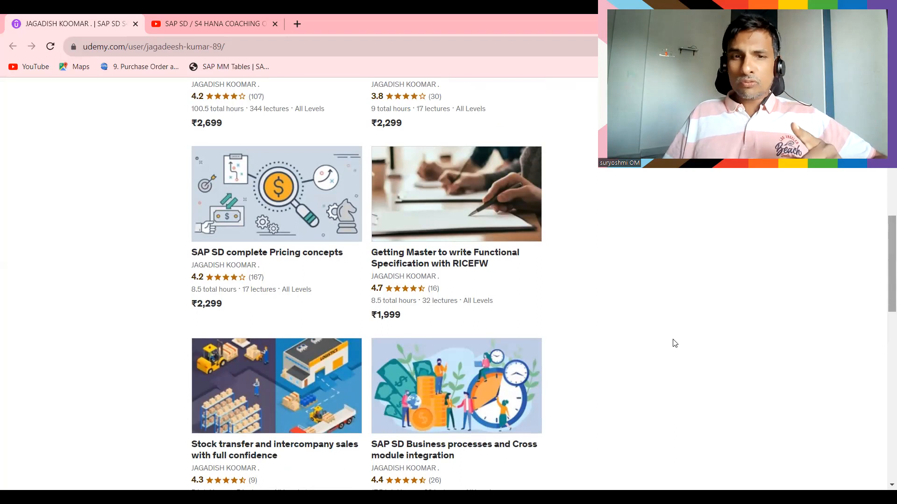
pyautogui.moveTo(465, 219)
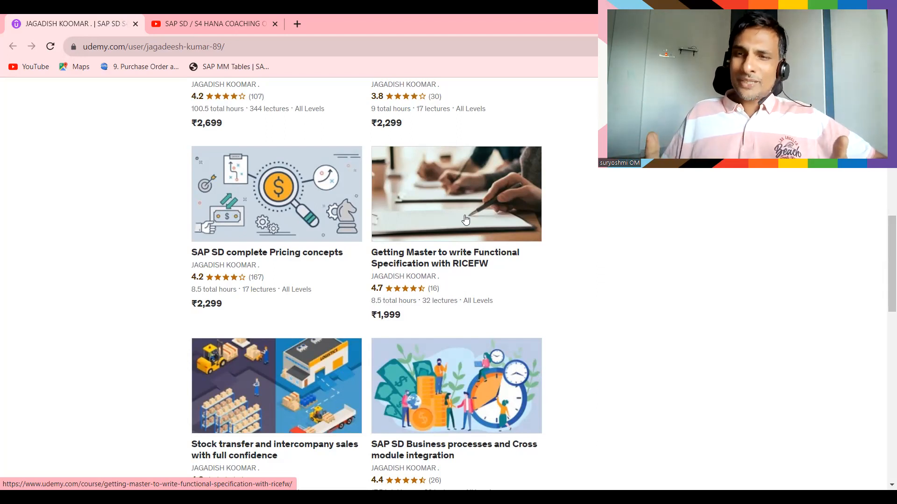
pyautogui.moveTo(430, 246)
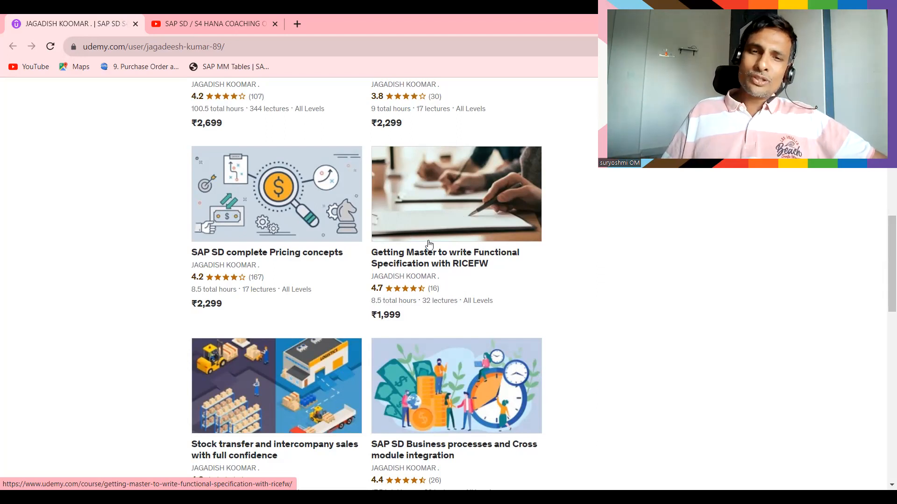
pyautogui.moveTo(457, 237)
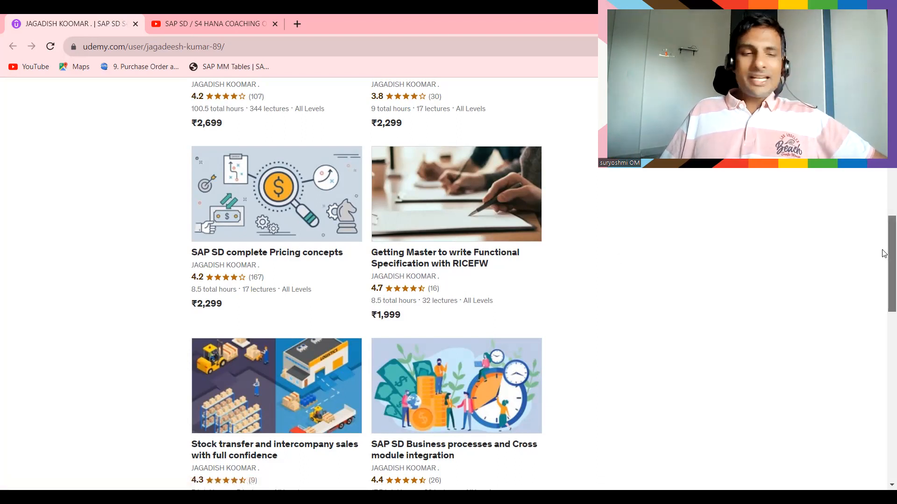
pyautogui.scroll(-3)
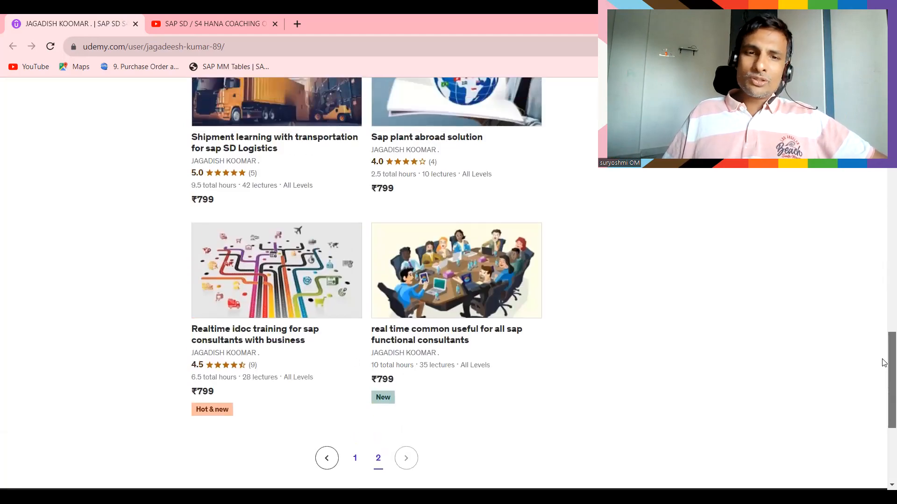
pyautogui.moveTo(226, 317)
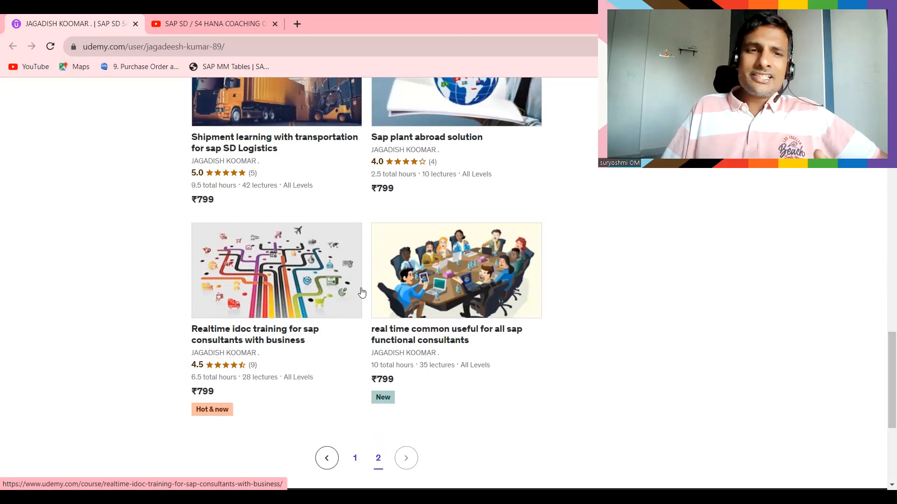
pyautogui.moveTo(405, 240)
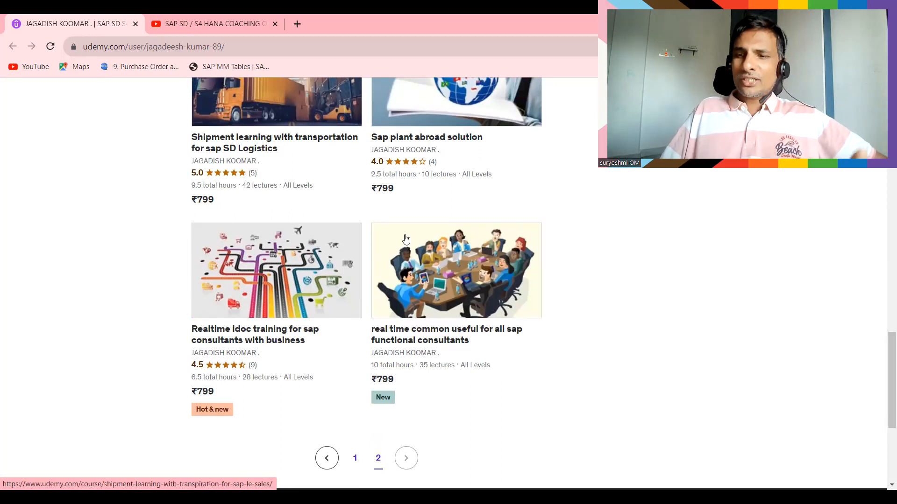
pyautogui.scroll(3)
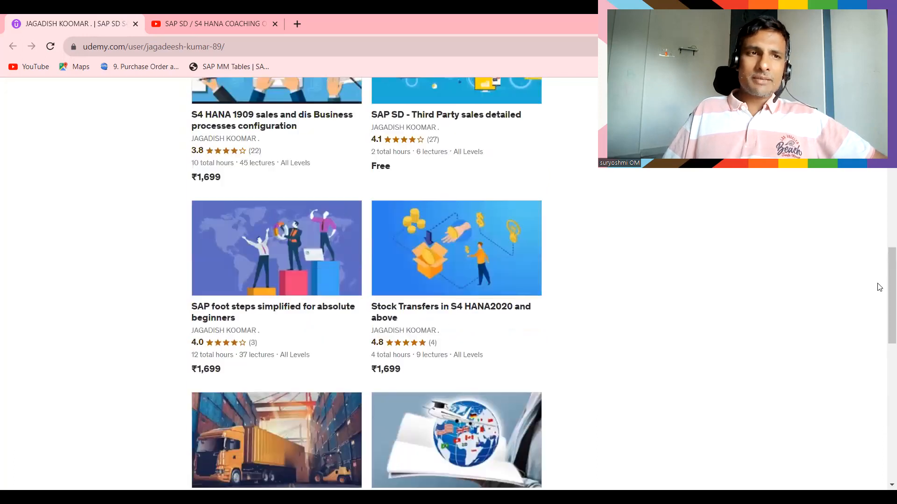
pyautogui.moveTo(557, 245)
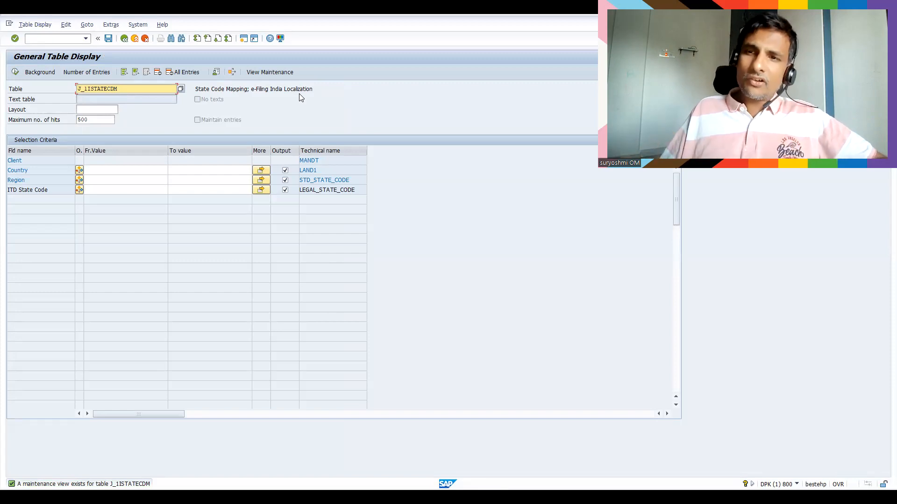
pyautogui.moveTo(50, 77)
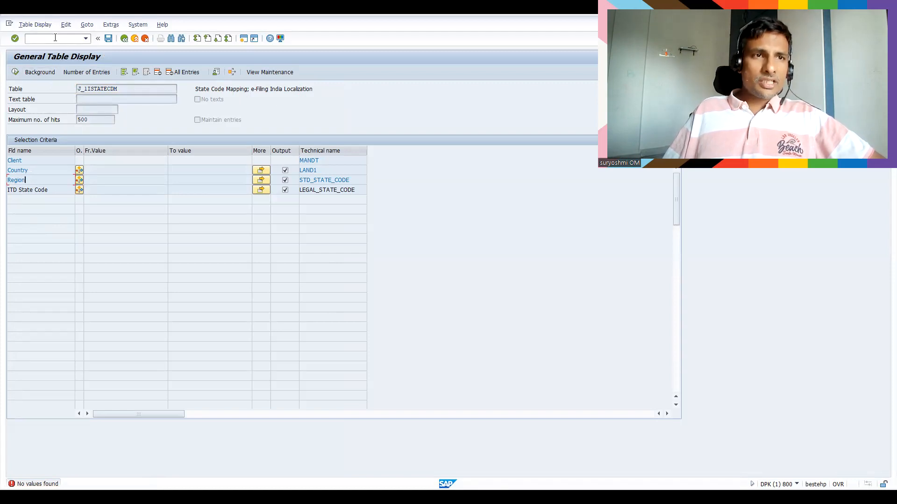
# Start transaction SM30 via /nsm30 for the mapping table J_1ISTATECDM.
pyautogui.write('/nsm')
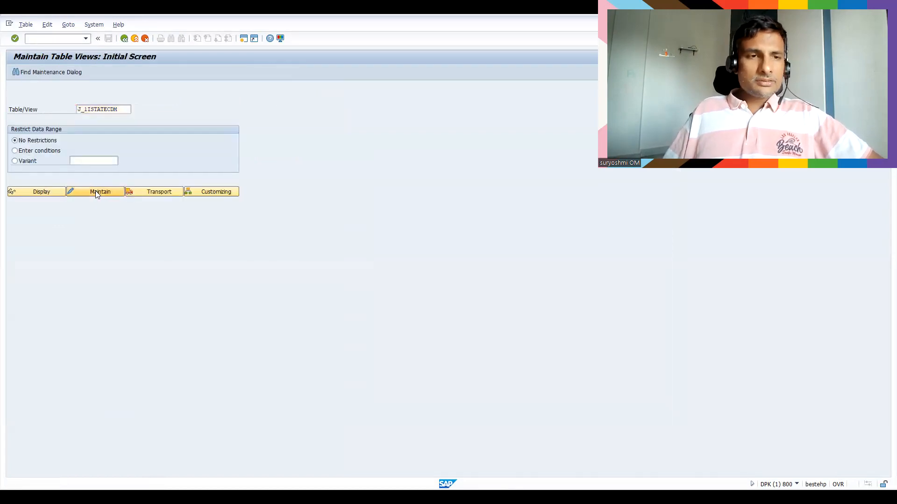
# Add and save a new mapping entry: country IN, region 02, state code 37.
pyautogui.click(100, 192)
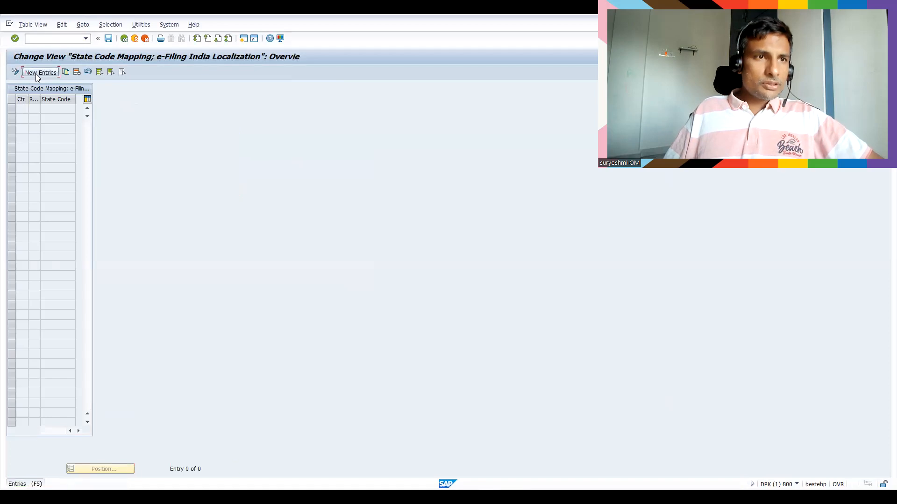
pyautogui.click(40, 73)
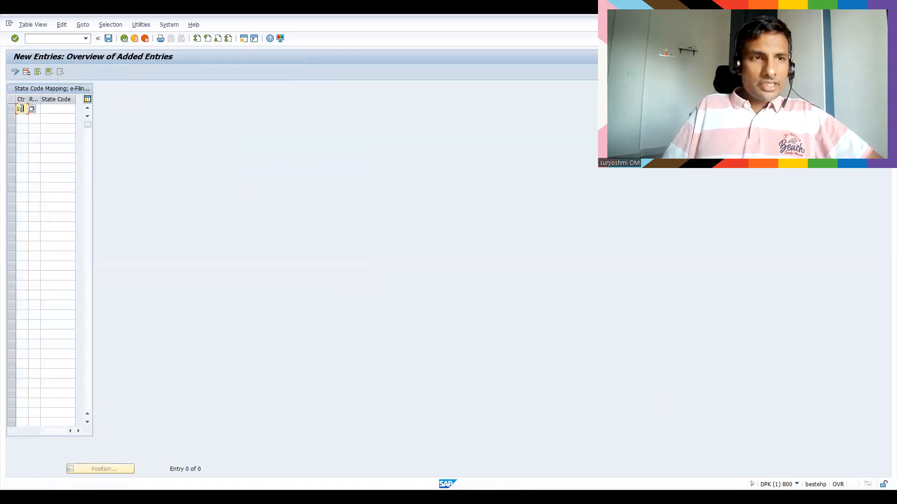
pyautogui.write('in')
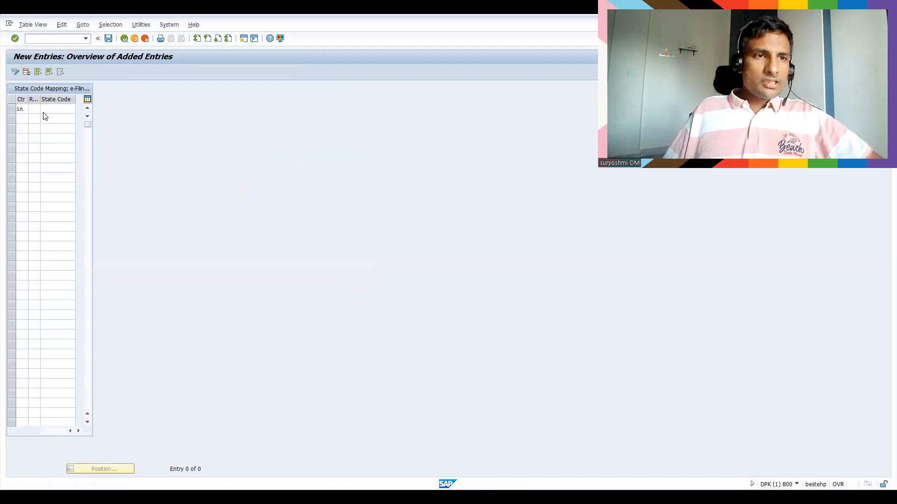
pyautogui.click(55, 109)
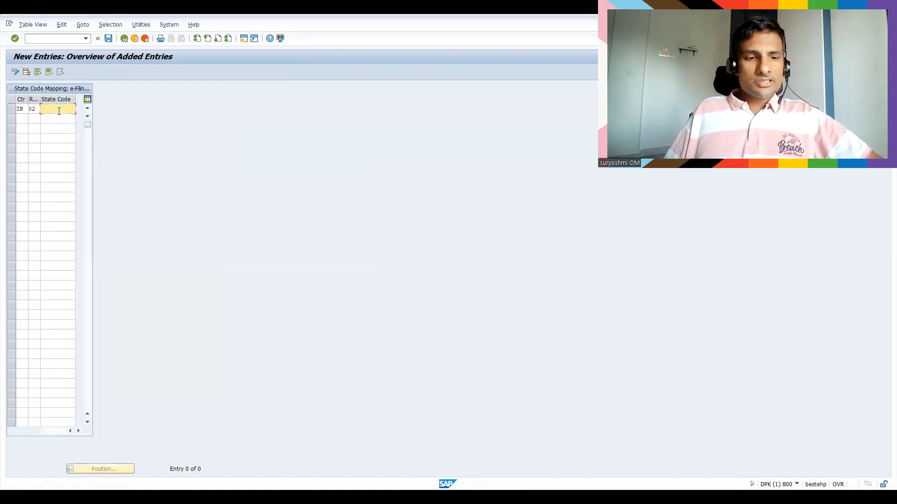
pyautogui.write('37')
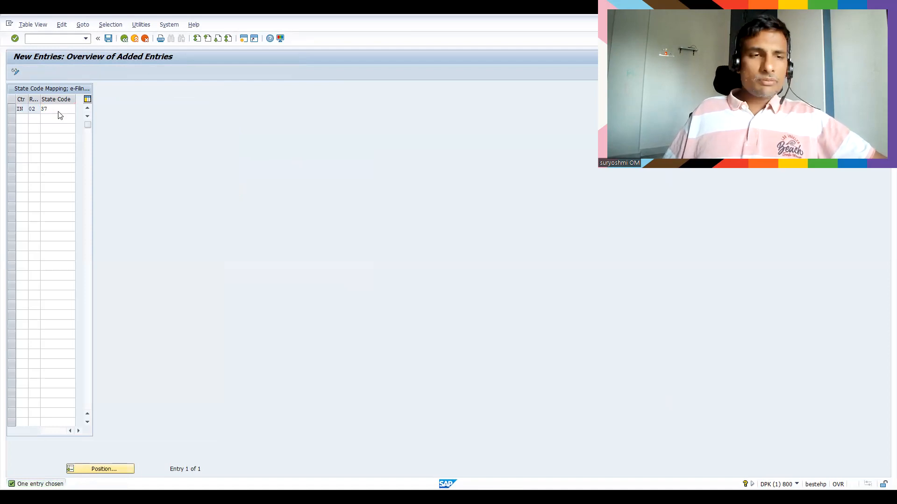
pyautogui.click(108, 39)
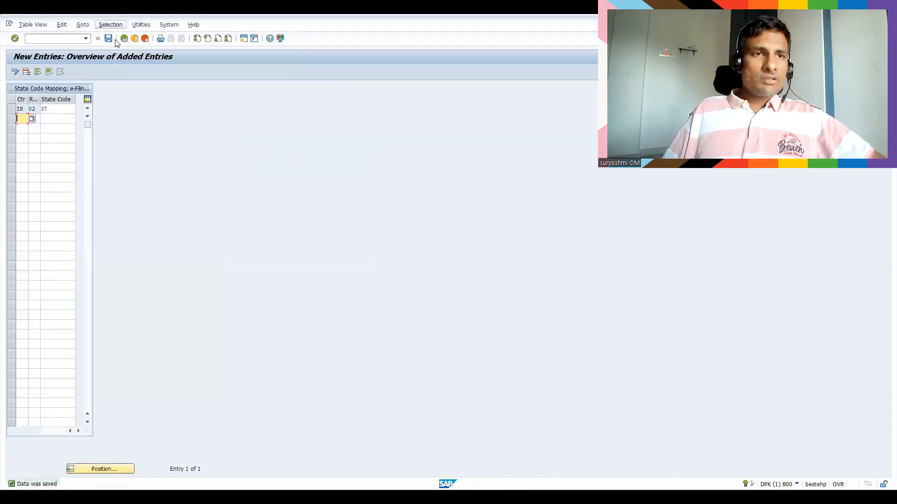
# Go back from the mapping overview to the table maintenance start screen.
pyautogui.click(124, 39)
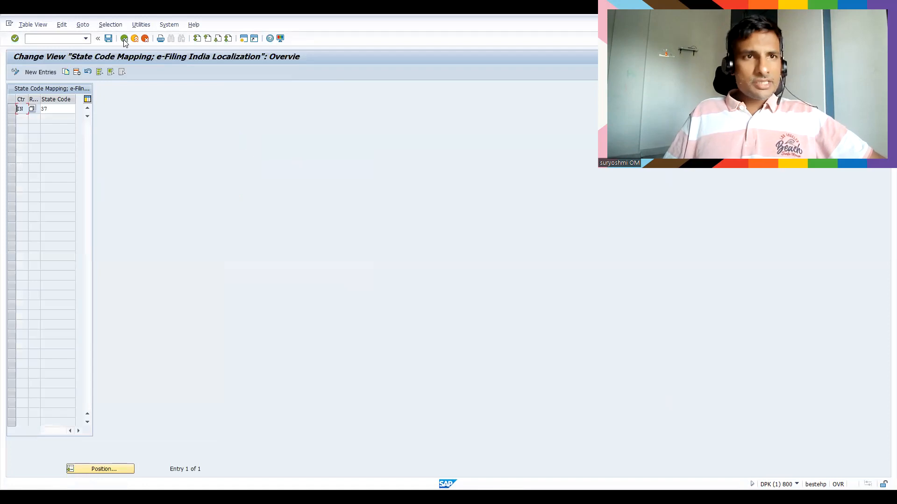
pyautogui.click(125, 38)
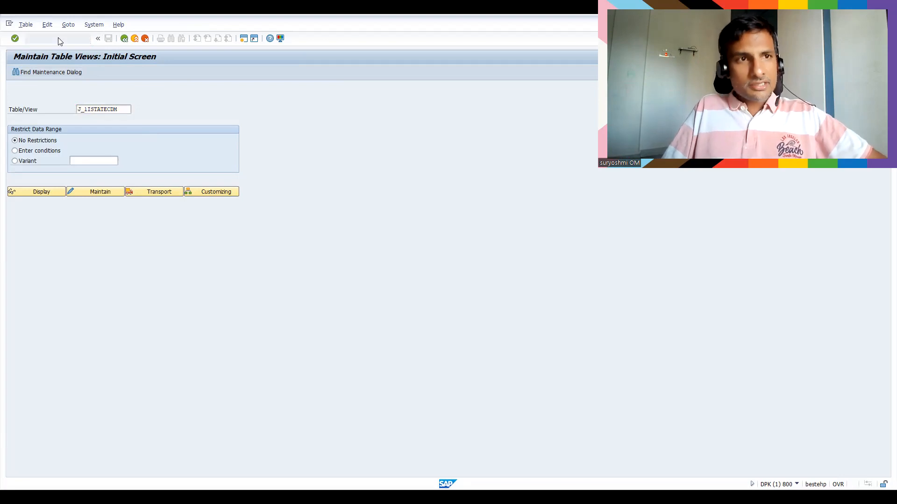
# Place the cursor in the command field to start another transaction.
pyautogui.click(37, 192)
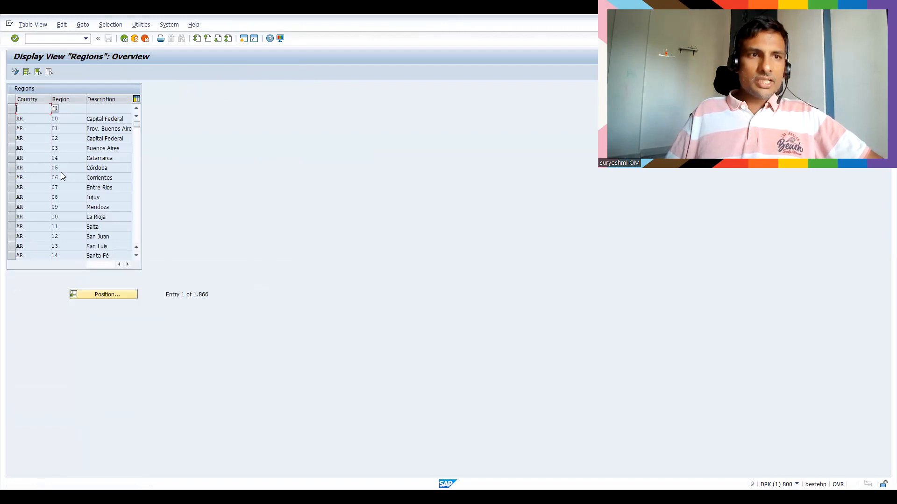
pyautogui.moveTo(122, 215)
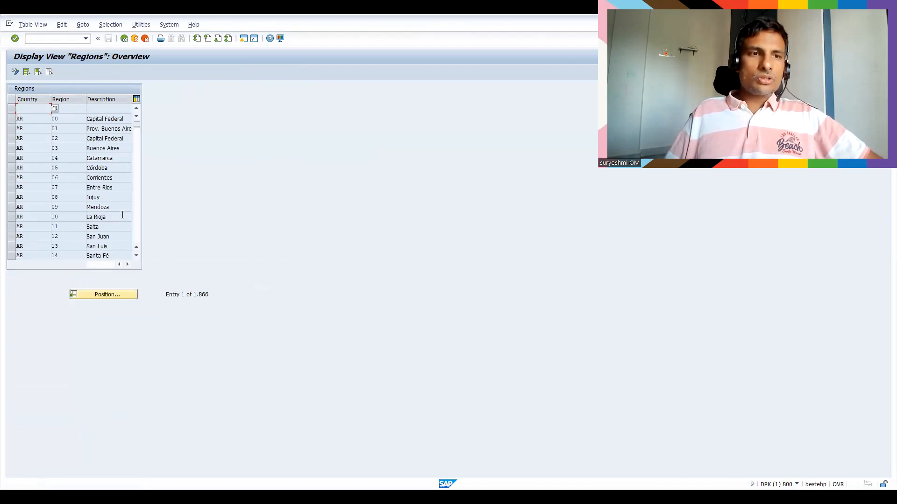
pyautogui.moveTo(113, 318)
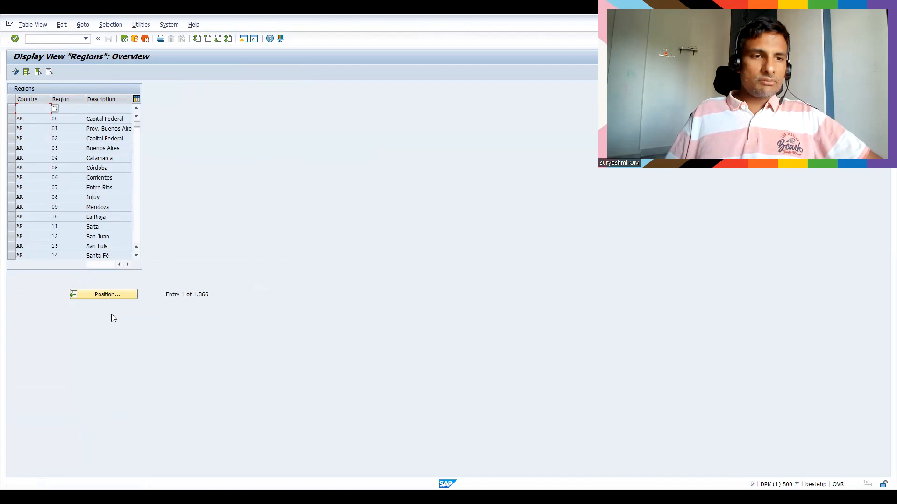
# Position the Regions list on country IN (entry 724 of 1,866), review it, then go back.
pyautogui.click(107, 294)
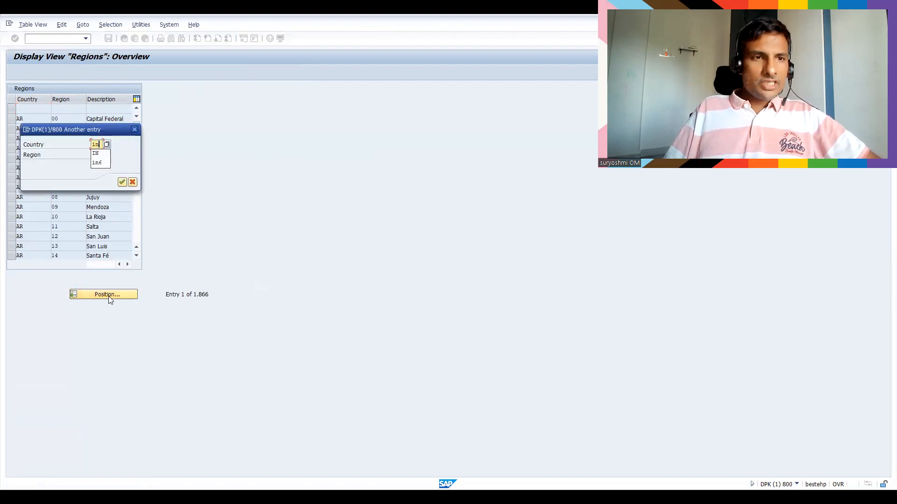
pyautogui.click(121, 182)
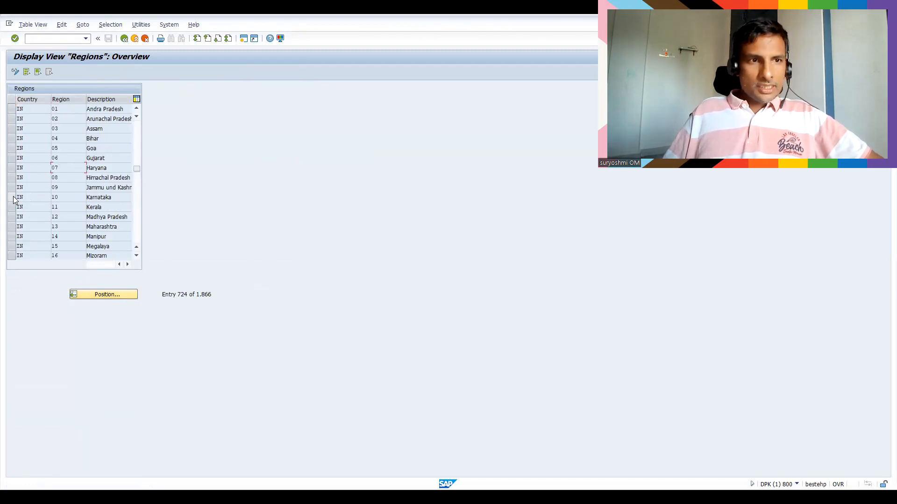
pyautogui.click(54, 198)
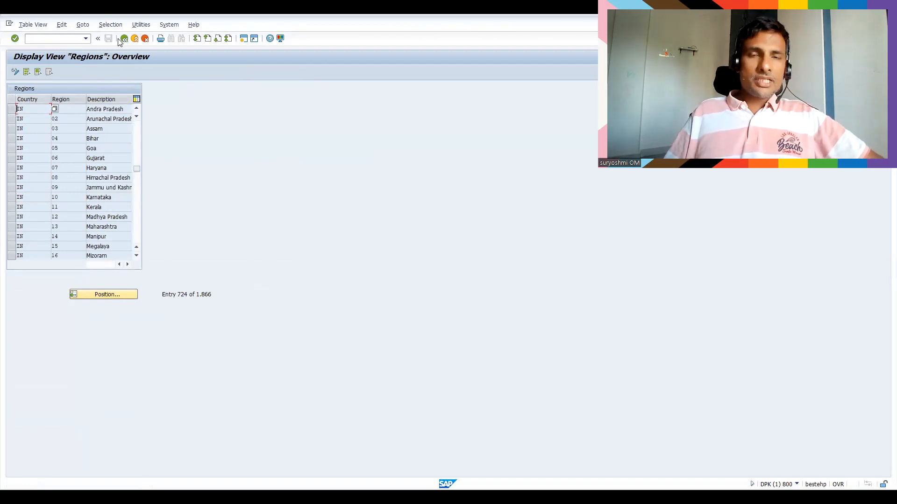
pyautogui.click(98, 38)
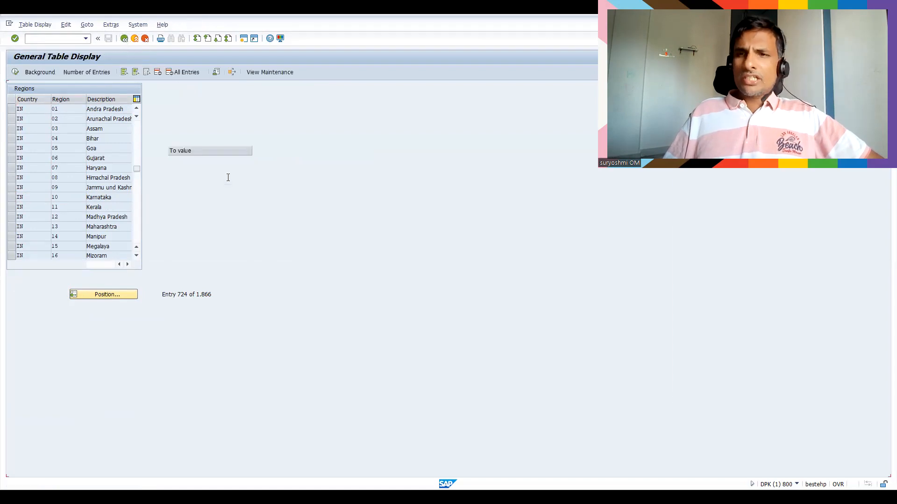